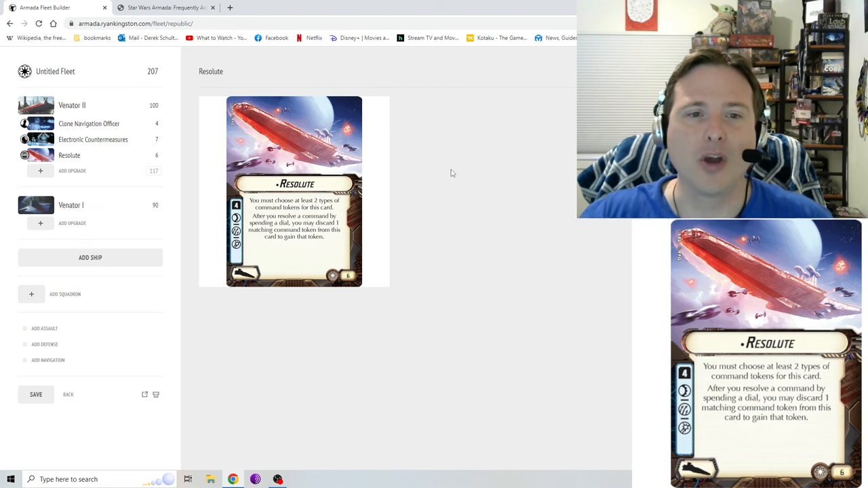
mouse_move(453, 187)
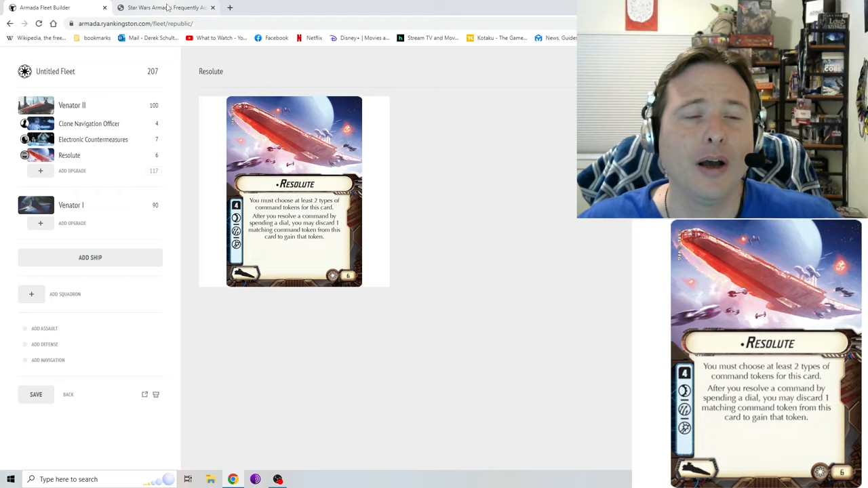
- Show the Armada FAQ entry ruling how a spent dial triggers Resolute
click(165, 8)
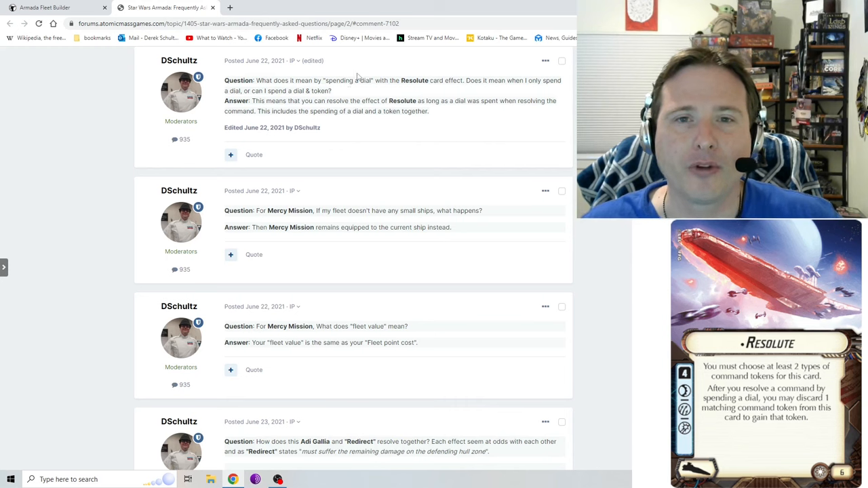
mouse_move(499, 89)
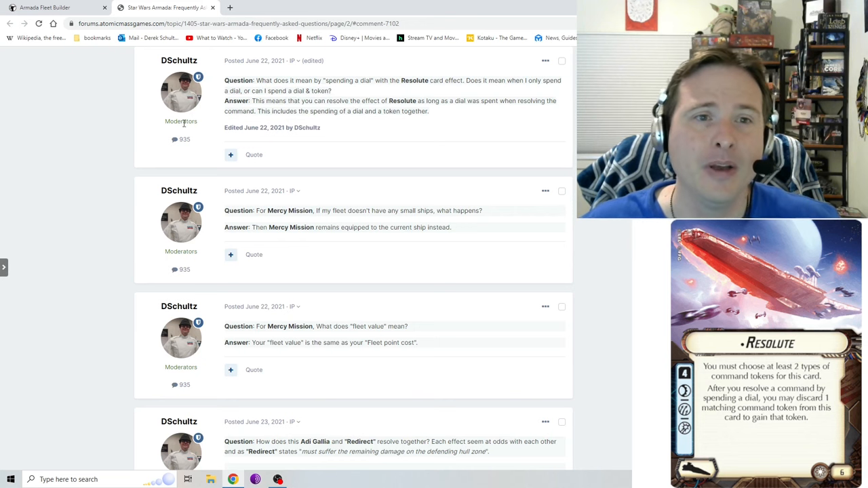
mouse_move(379, 109)
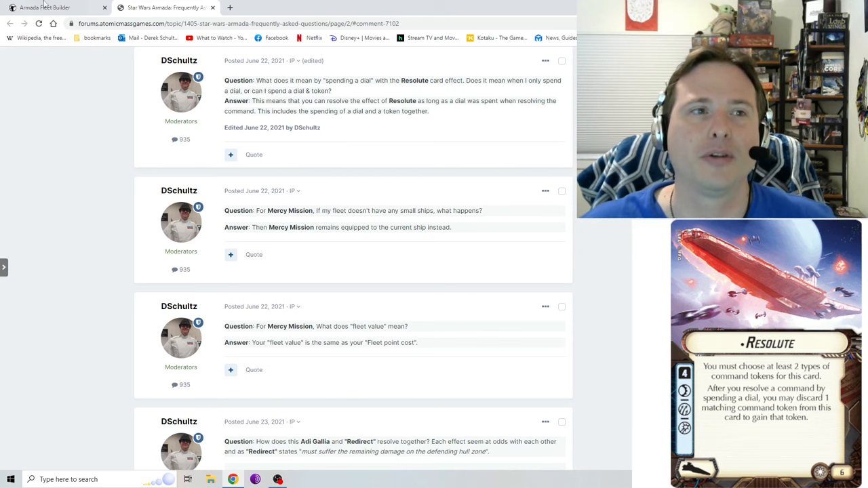
- Bring back the 207-point Republic fleet with the Resolute-titled Venator II
click(47, 8)
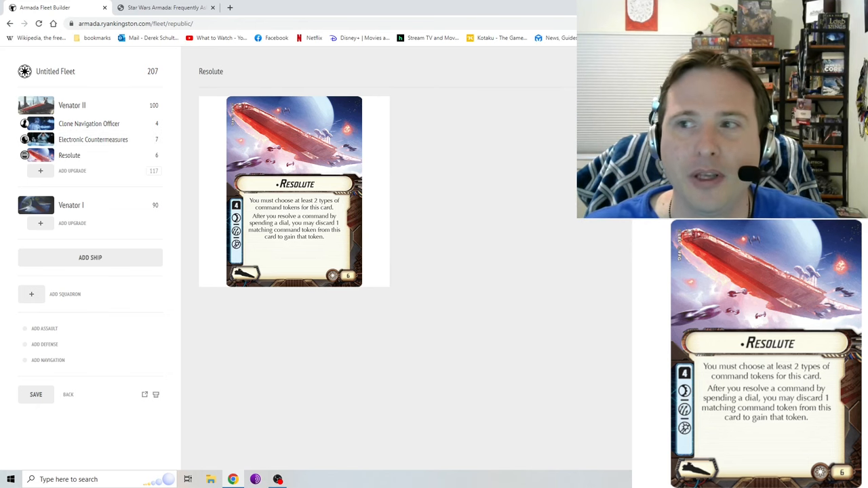
click(92, 138)
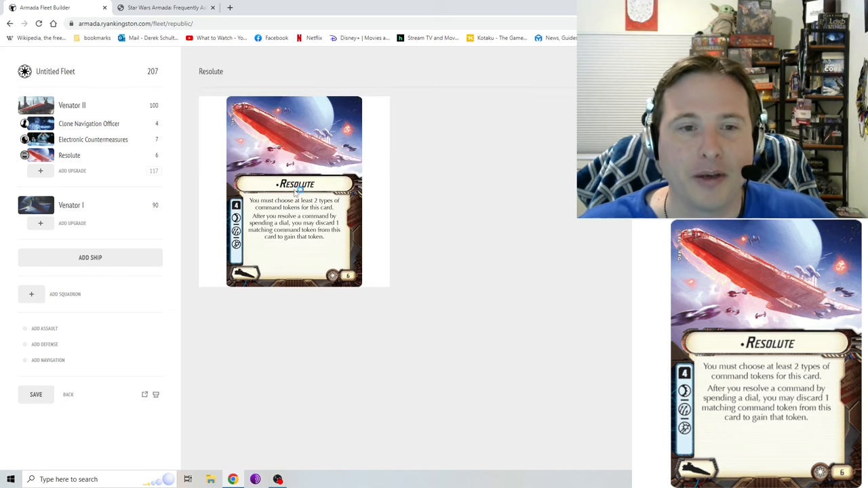
mouse_move(364, 173)
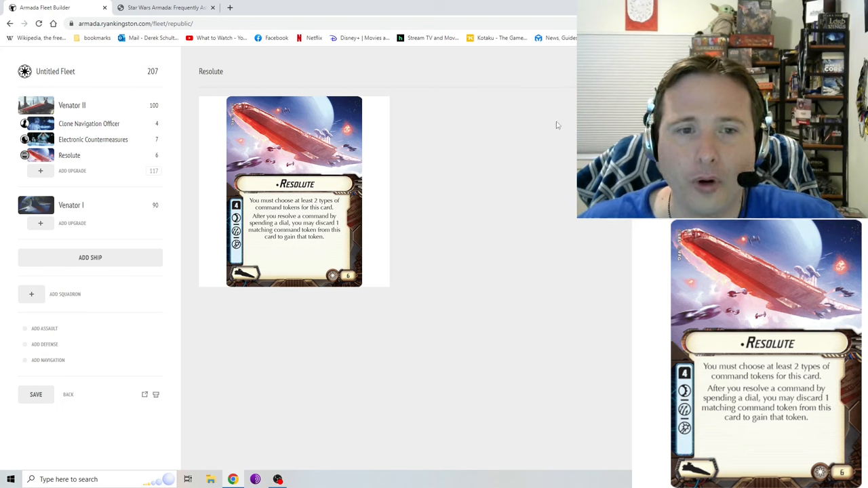
mouse_move(280, 140)
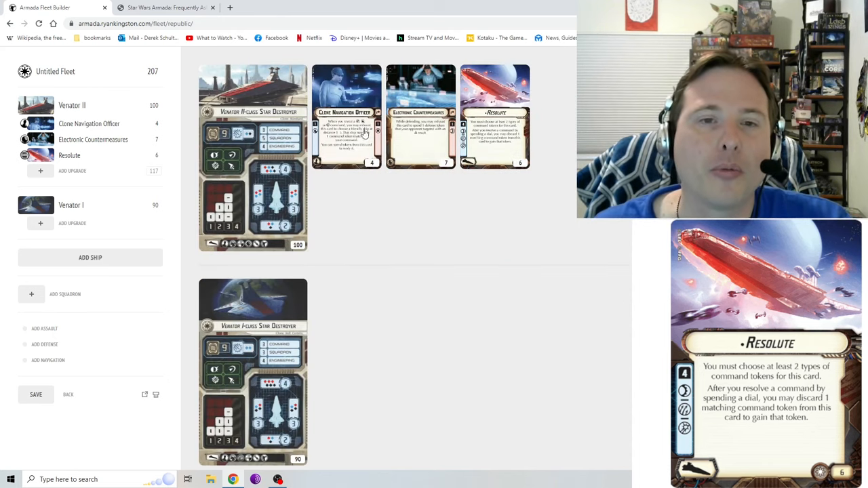
mouse_move(401, 144)
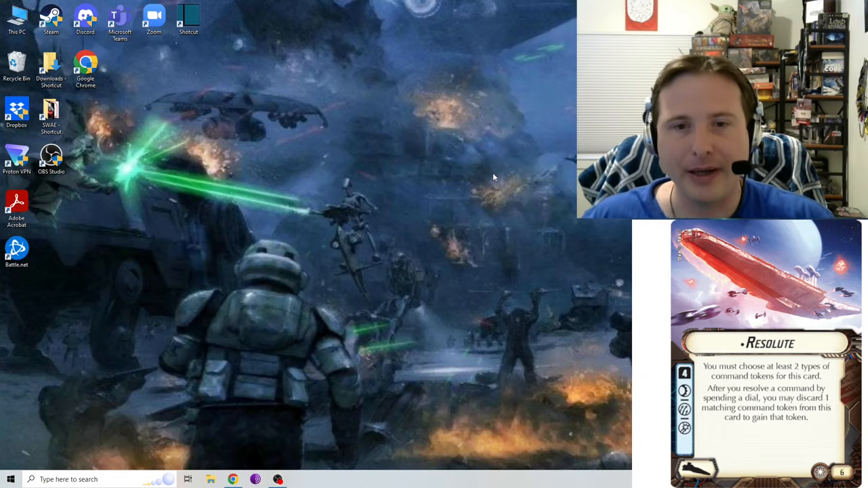
mouse_move(503, 174)
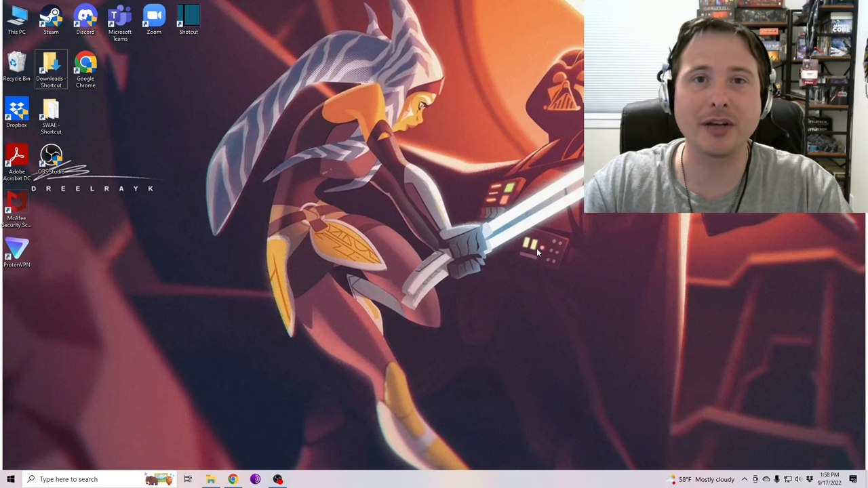
- Leave the fleet builder for a browser showing the Otherworld Events Facebook photo
click(233, 480)
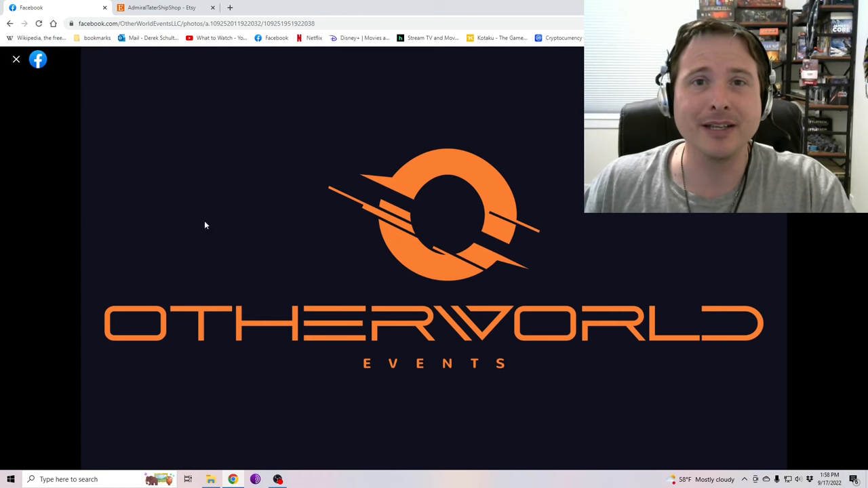
- Show the AdmiralTaterShipShop Etsy storefront of Armada acrylic accessories
click(161, 8)
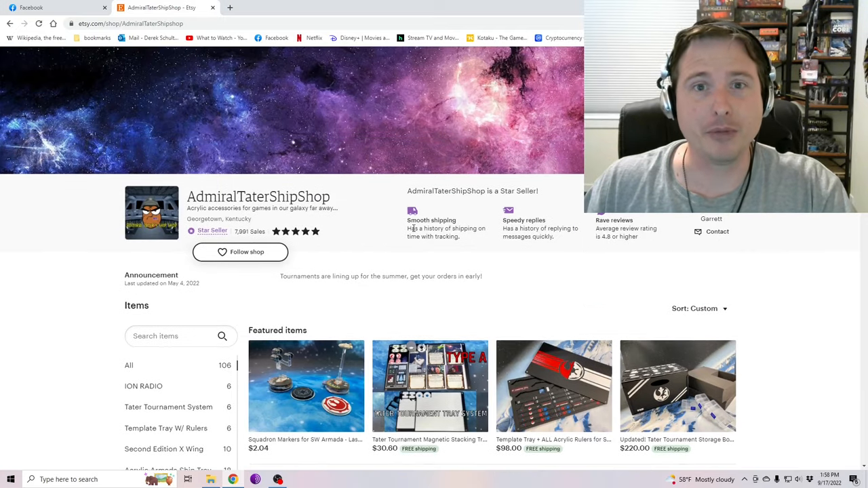
scroll(down, 3)
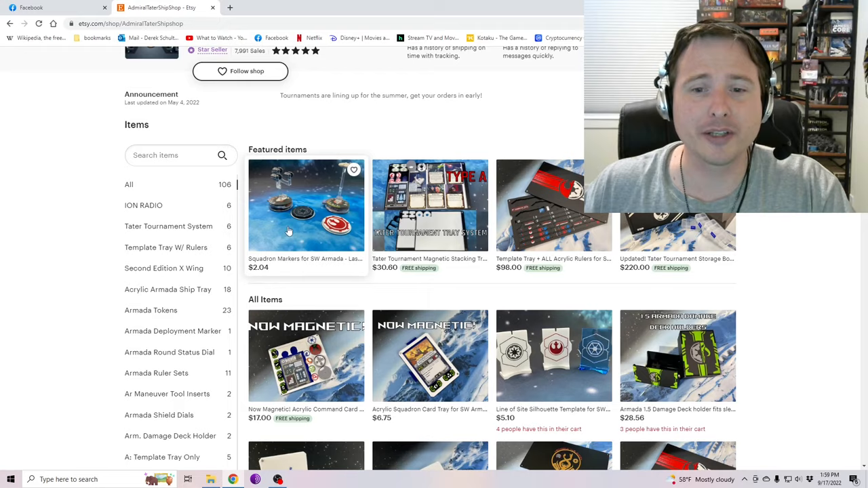
scroll(down, 3)
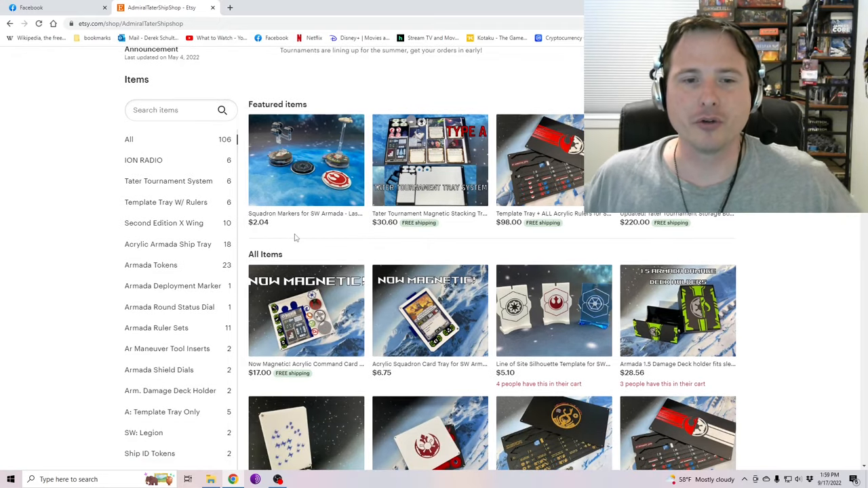
scroll(down, 3)
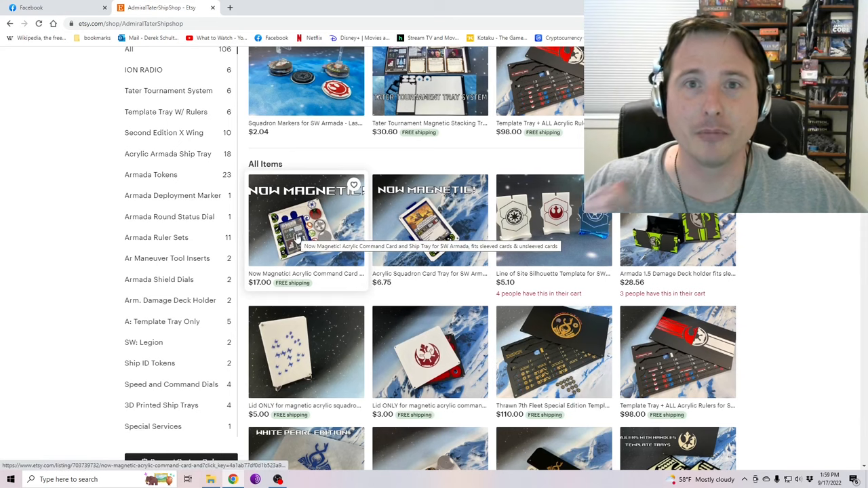
scroll(down, 3)
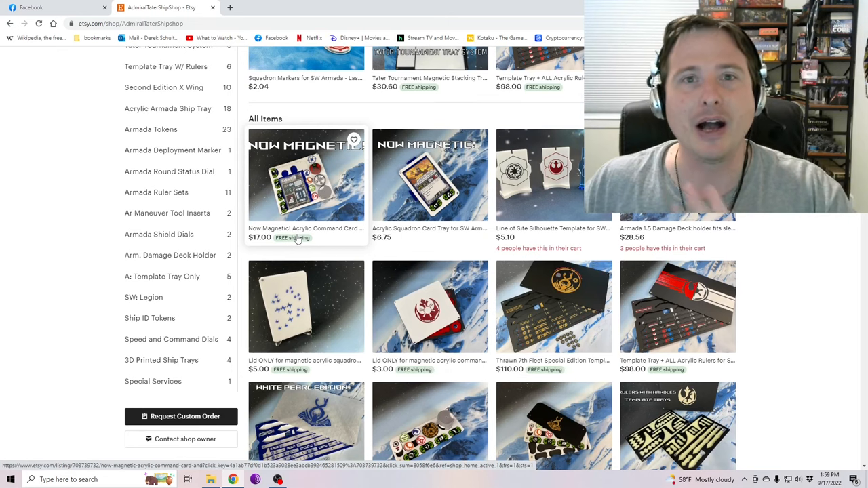
mouse_move(407, 263)
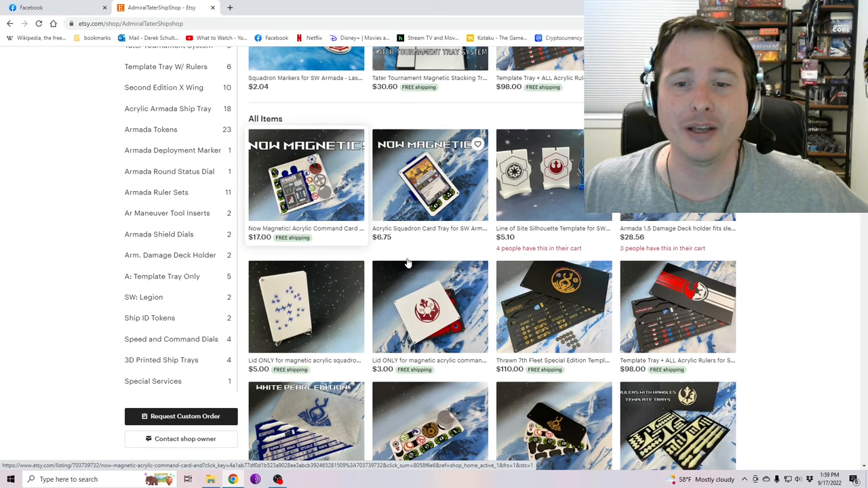
mouse_move(430, 306)
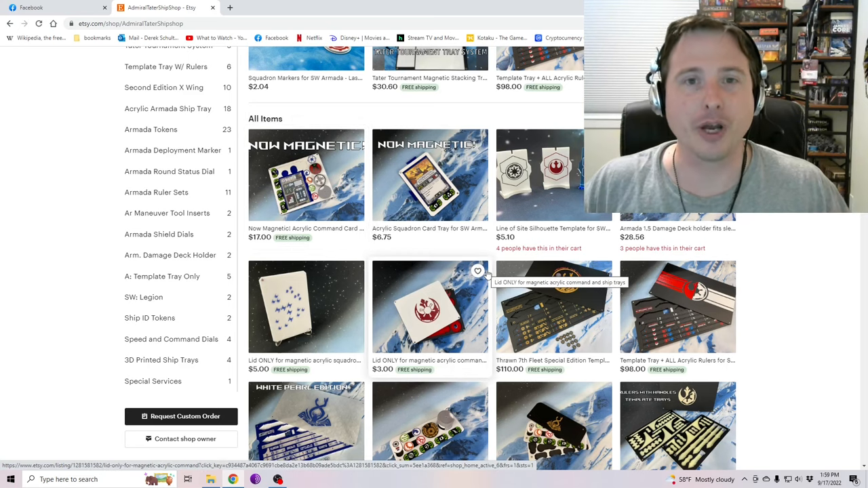
scroll(down, 3)
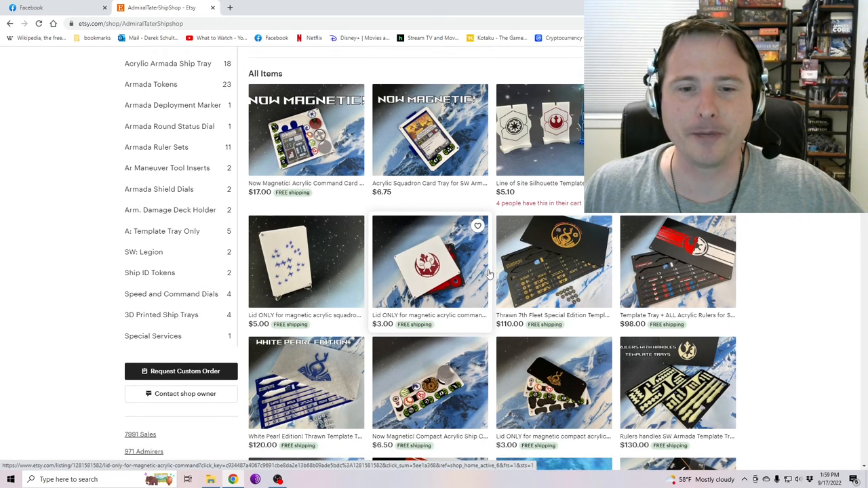
scroll(down, 3)
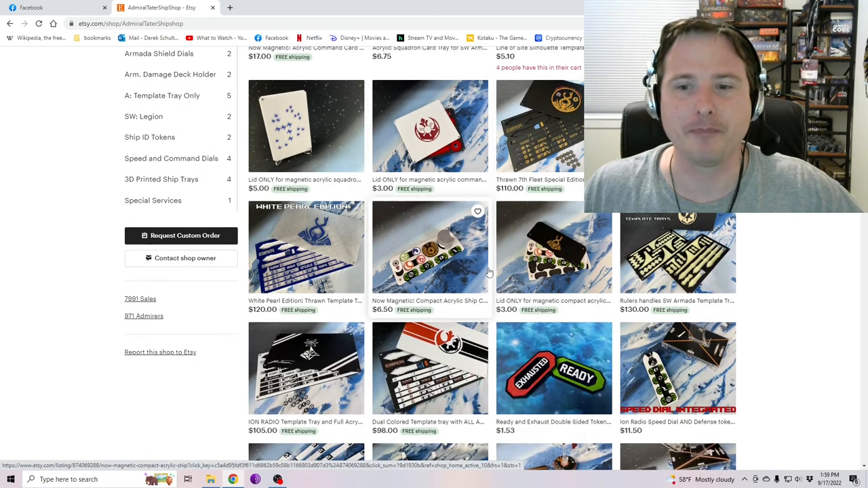